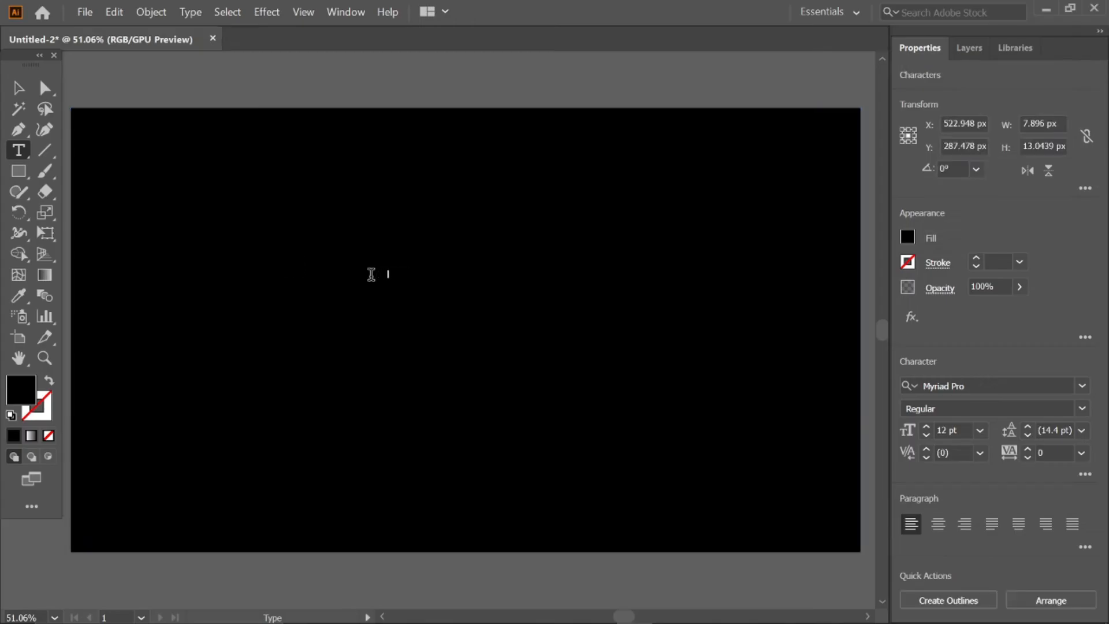
# Place the word NEON on the black artboard in white Arciform at 200 pt
pyautogui.click(17, 86)
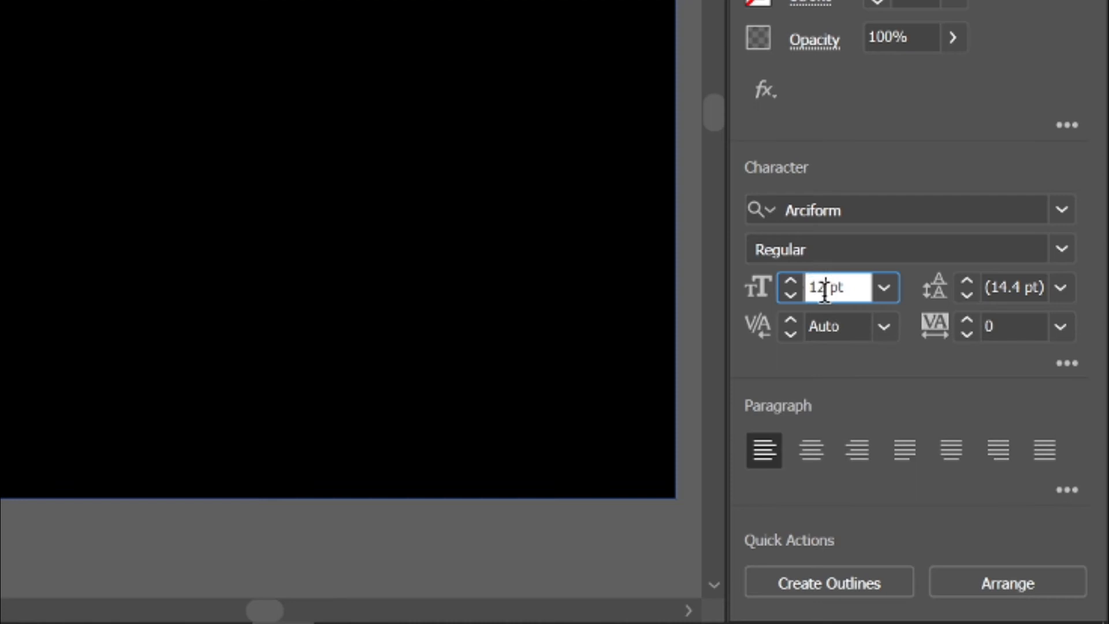
pyautogui.write('200')
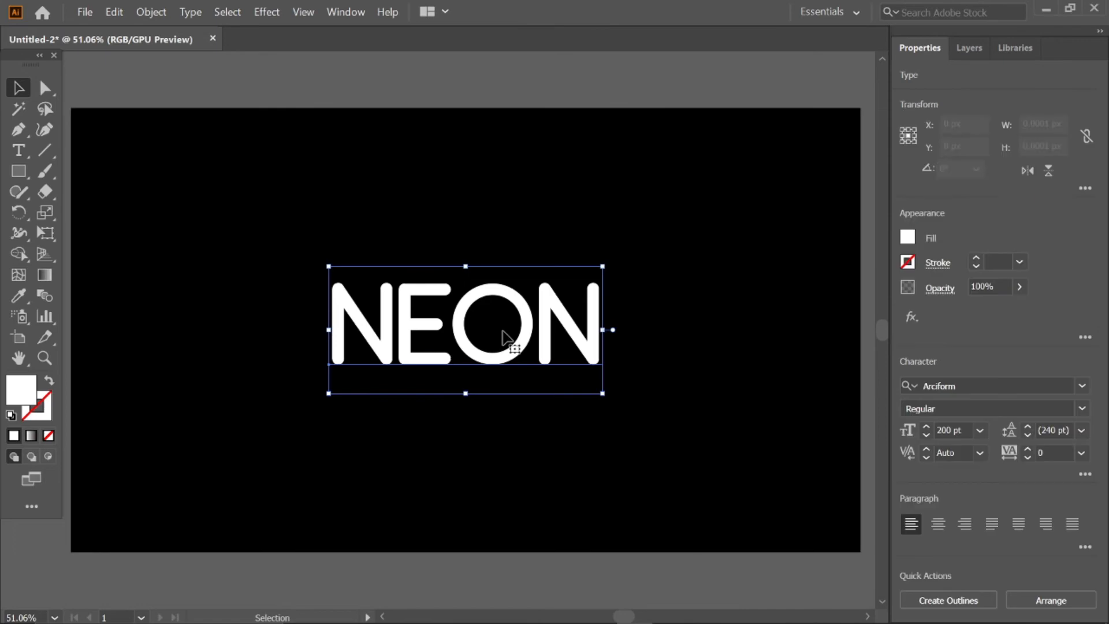
# Apply the Thick Red Neon style from the Neon Effects graphic style library to NEON
pyautogui.click(345, 11)
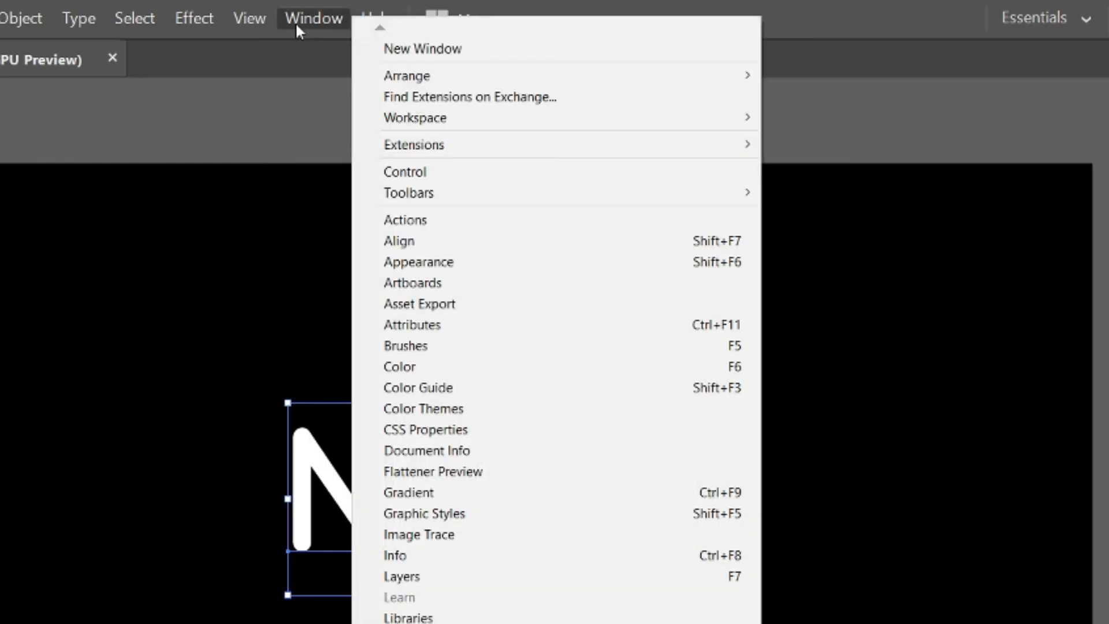
pyautogui.moveTo(521, 512)
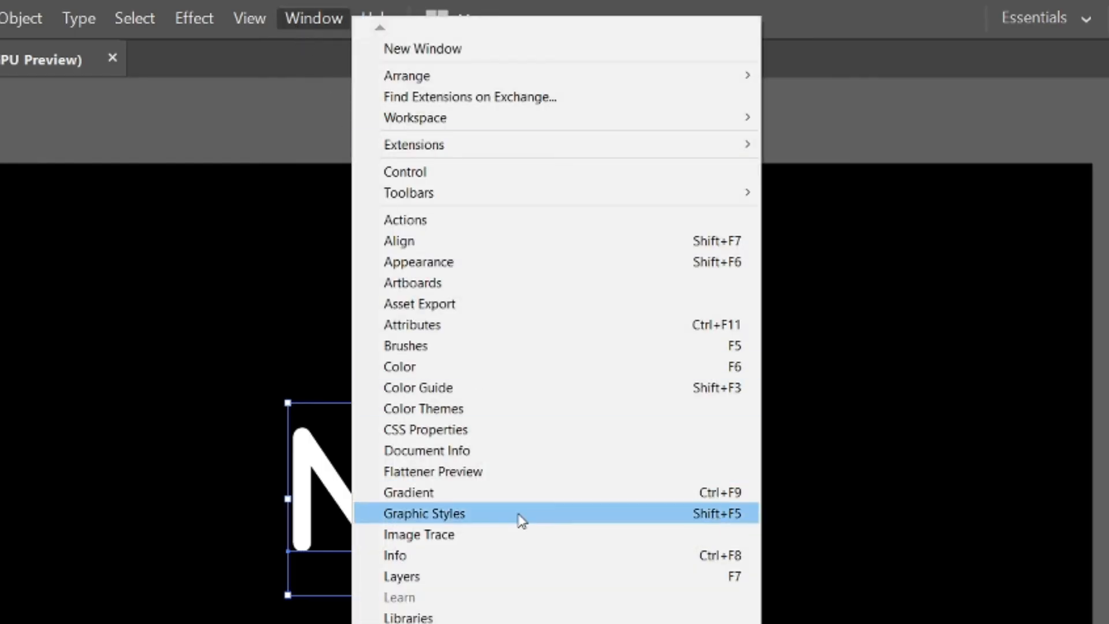
pyautogui.click(424, 513)
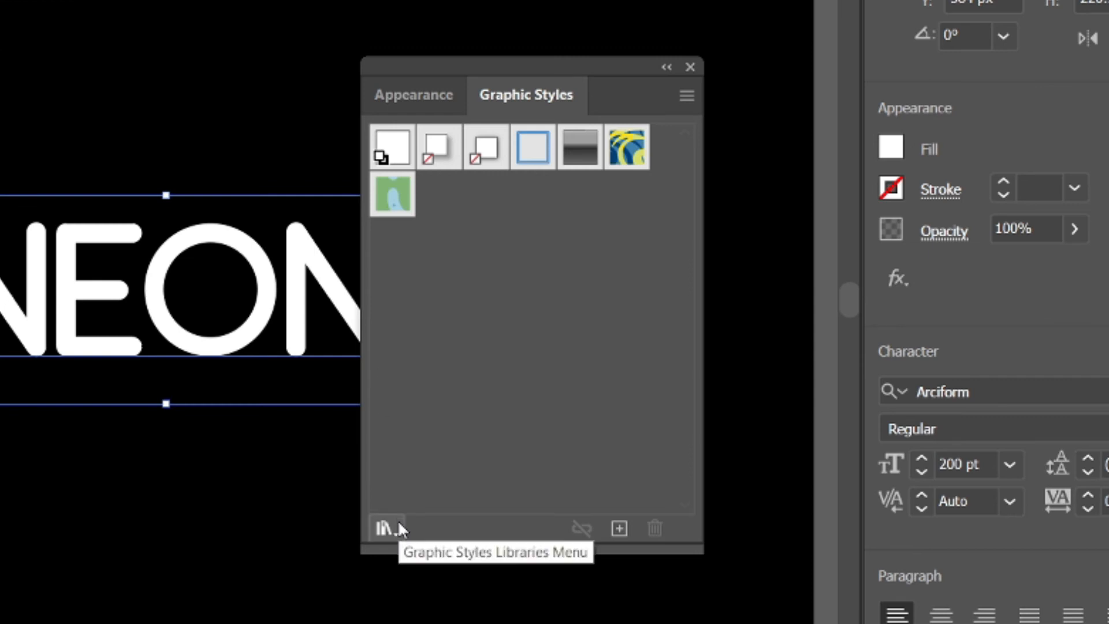
pyautogui.click(387, 528)
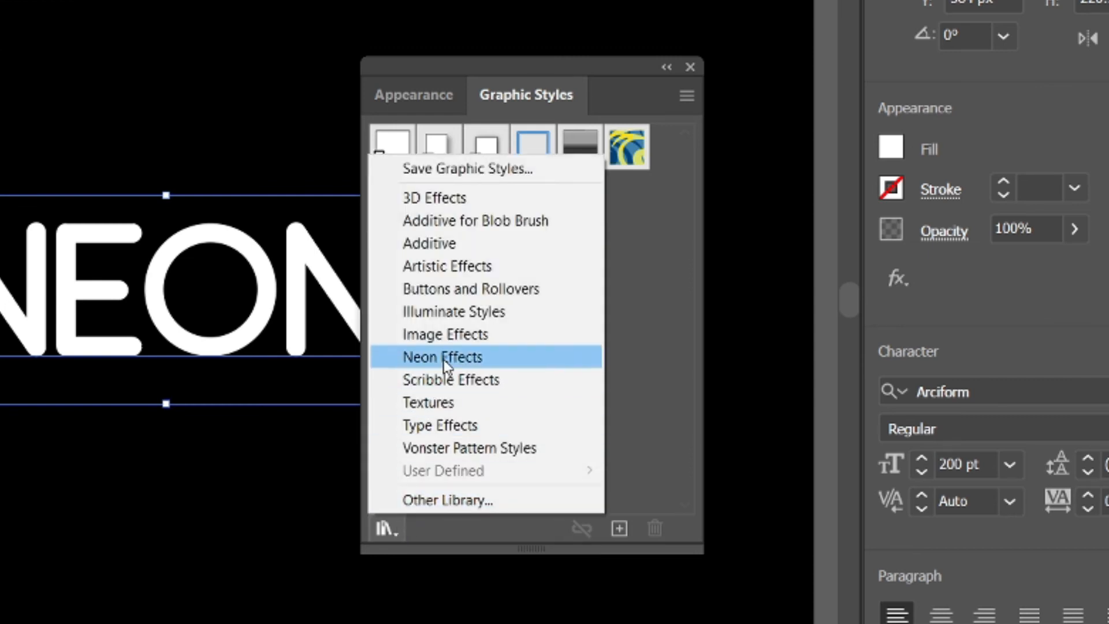
pyautogui.click(442, 357)
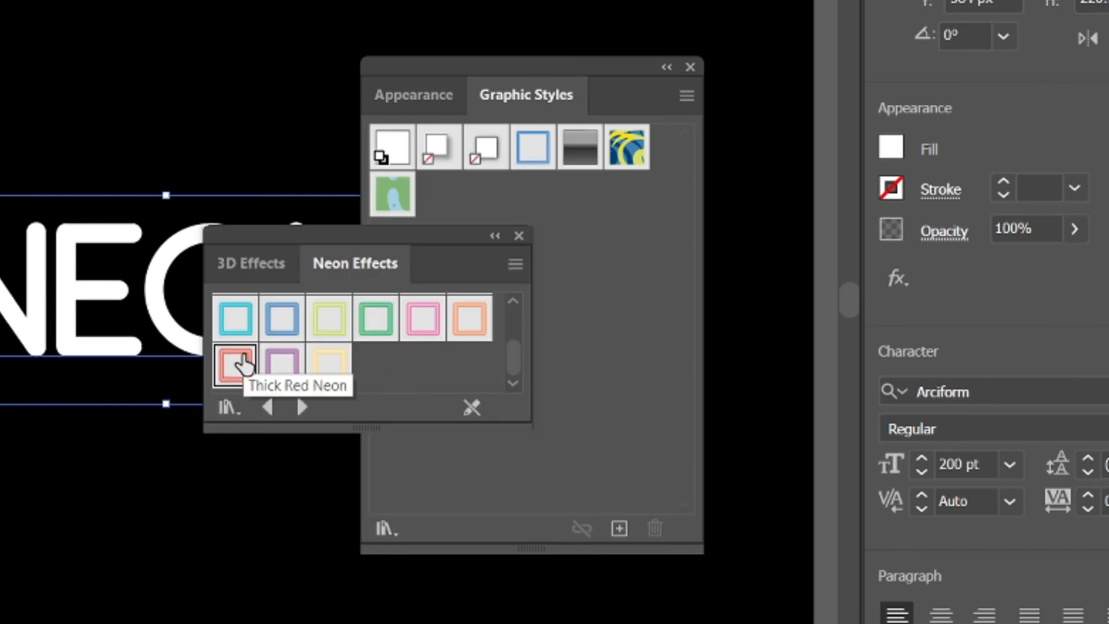
pyautogui.click(235, 362)
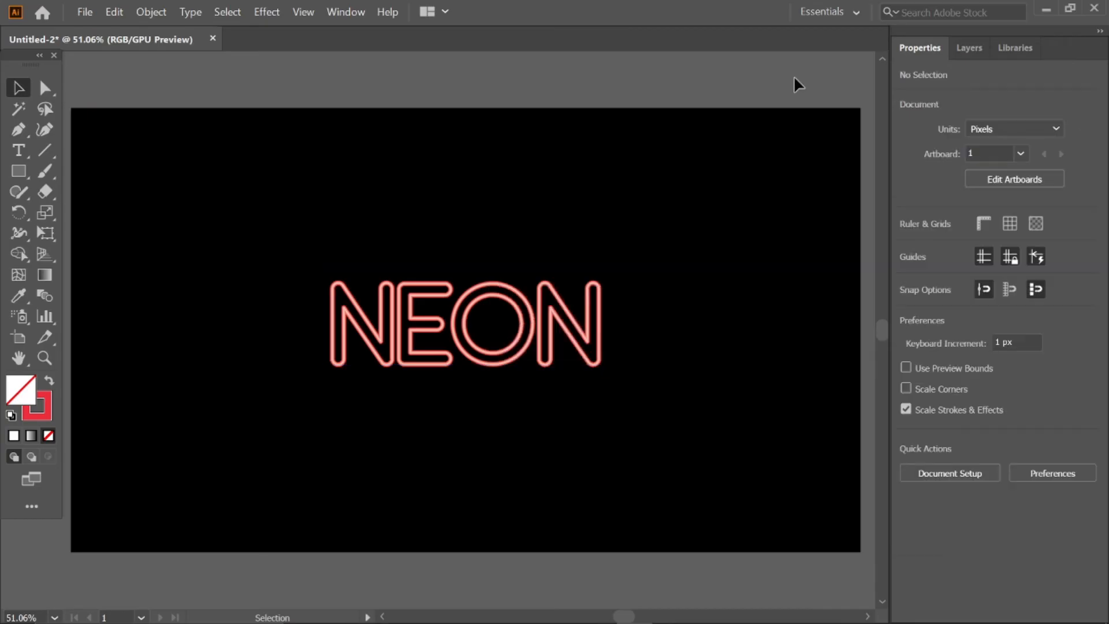